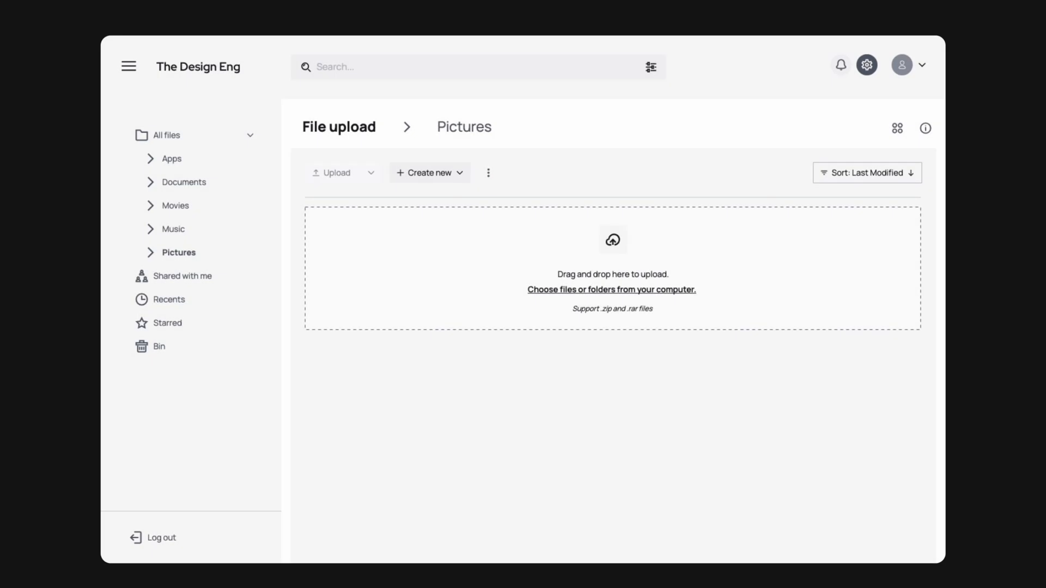
Browse for files, then drop a Typography file onto the Pictures upload area.
left_click(610, 290)
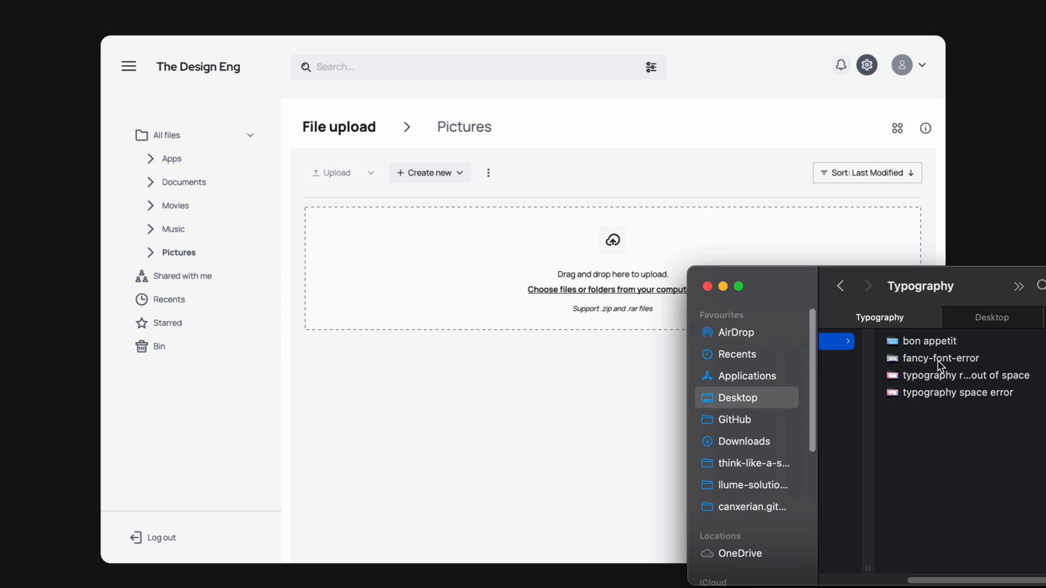
left_click_drag(940, 359, 516, 260)
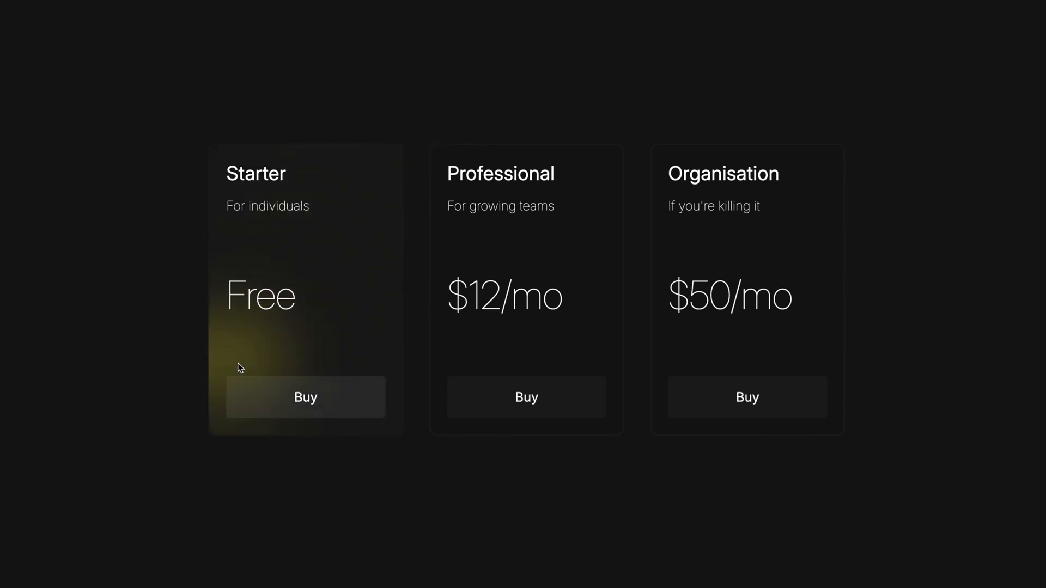
mouse_move(402, 445)
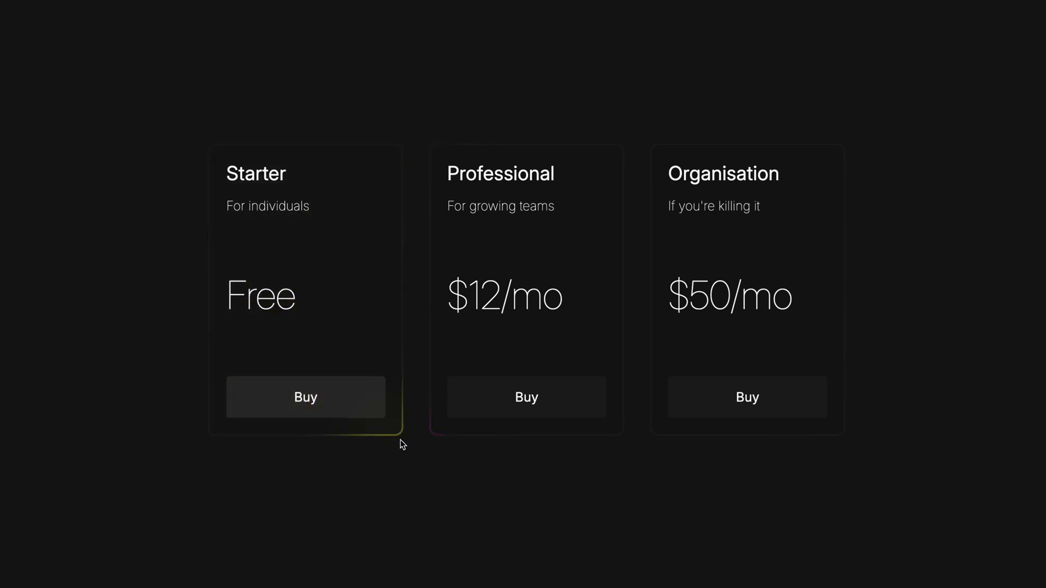
mouse_move(414, 137)
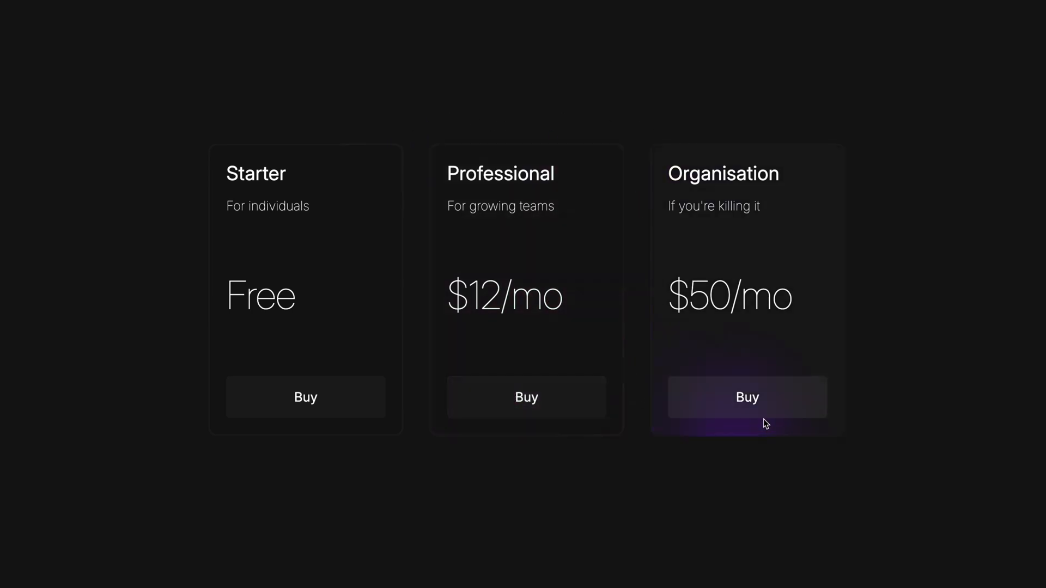
mouse_move(631, 397)
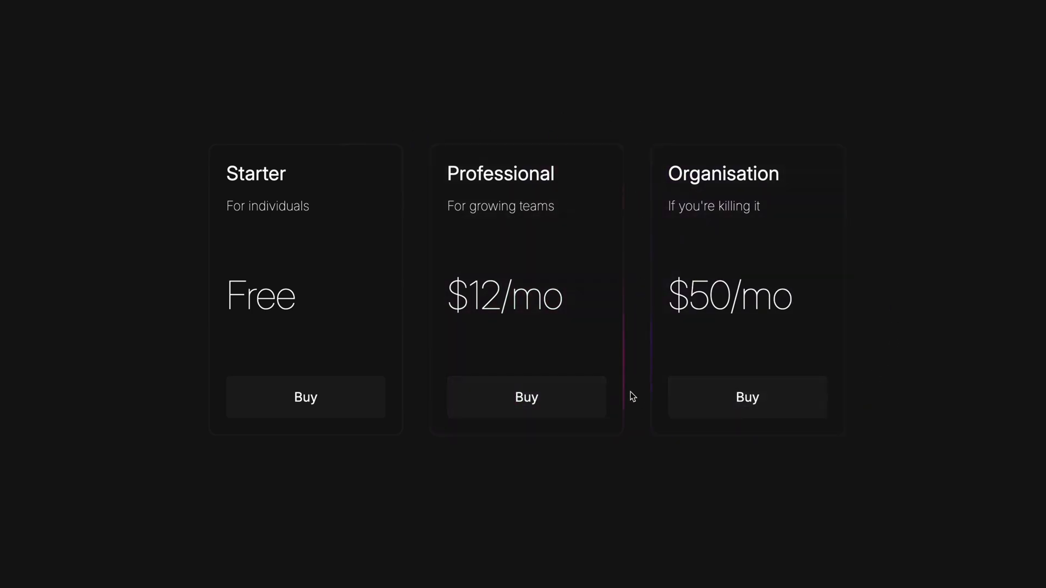
mouse_move(836, 242)
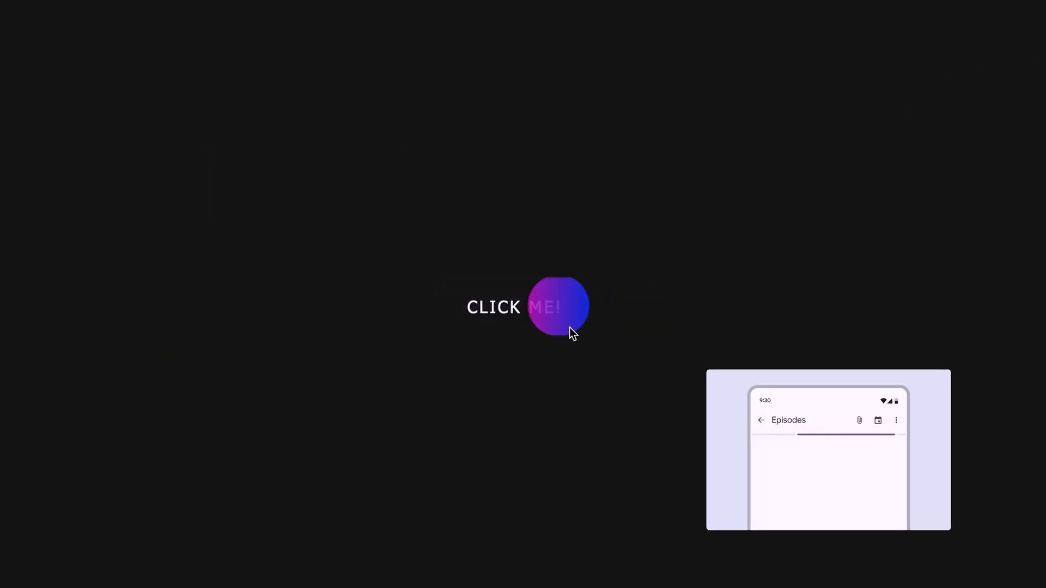
left_click(558, 306)
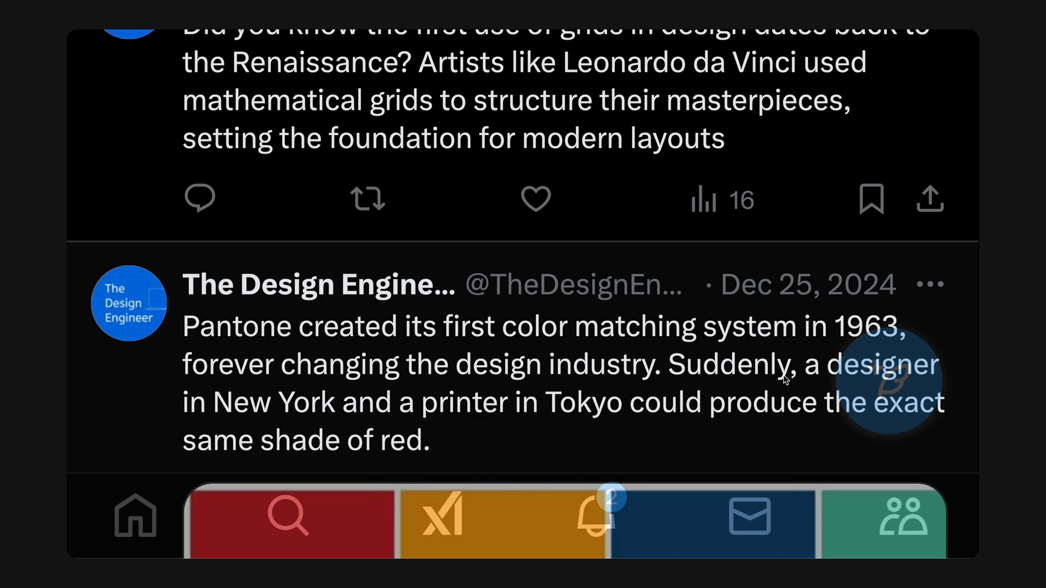
Tap the tweet, then pull down the shudanmusic profile to trigger pull-to-refresh.
left_click(534, 198)
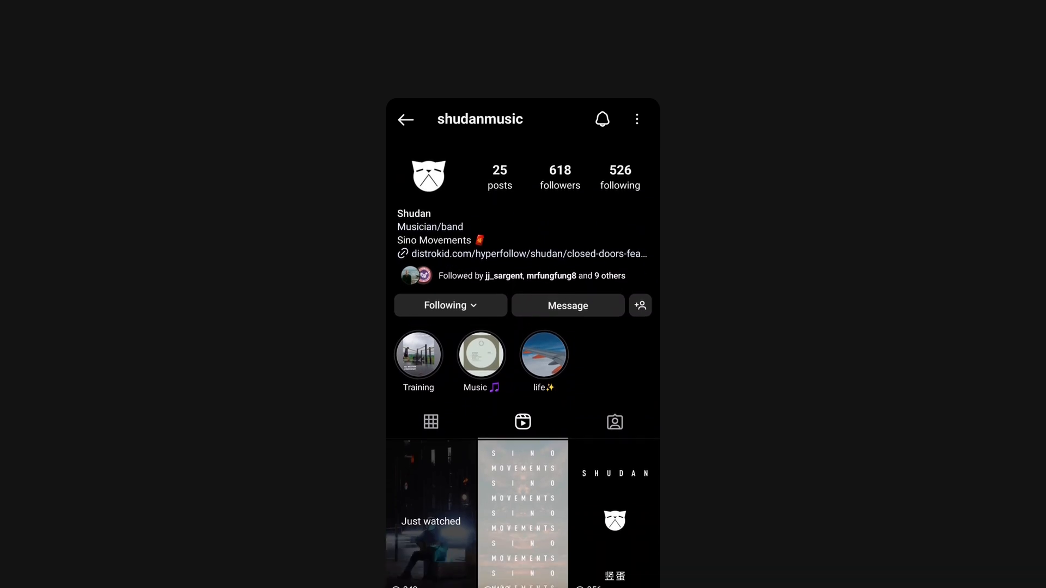
scroll("down", 3)
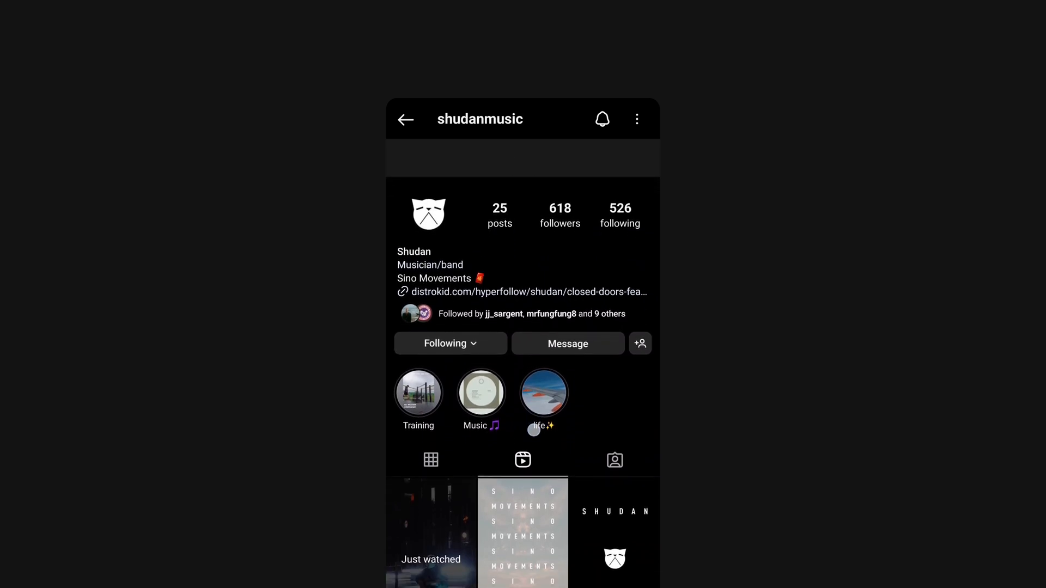
scroll("down", 3)
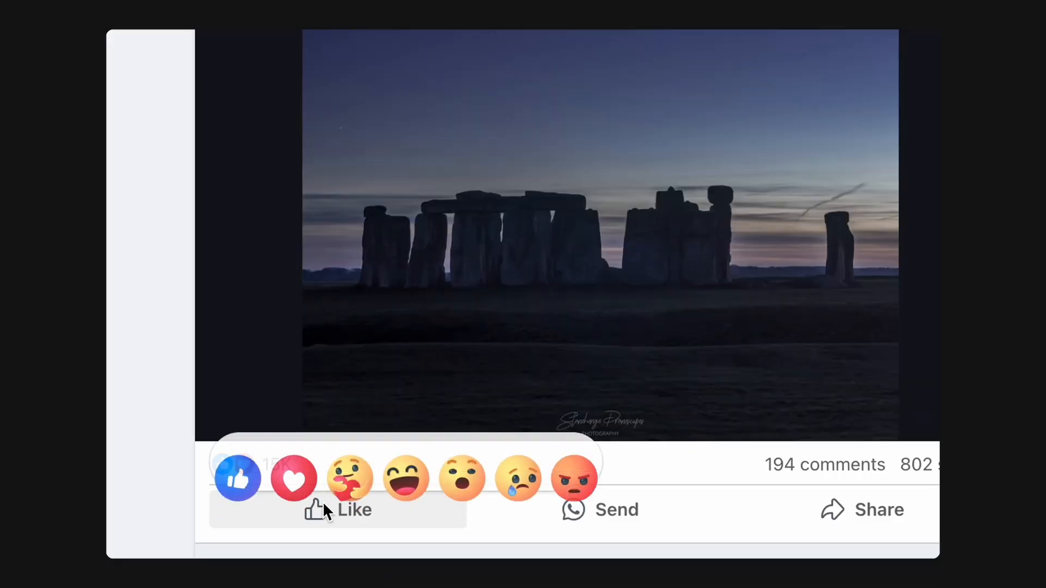
mouse_move(239, 464)
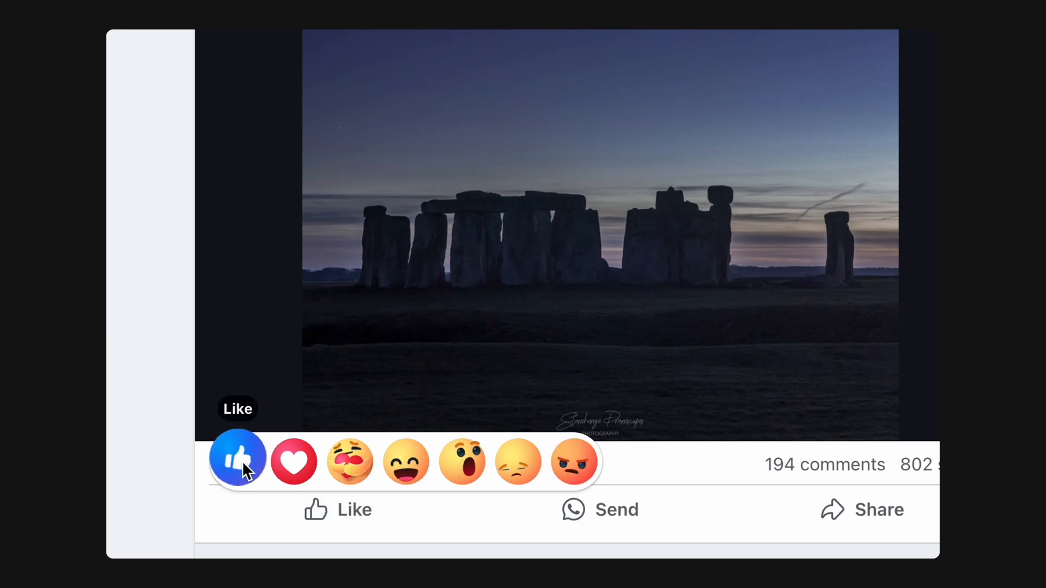
mouse_move(293, 461)
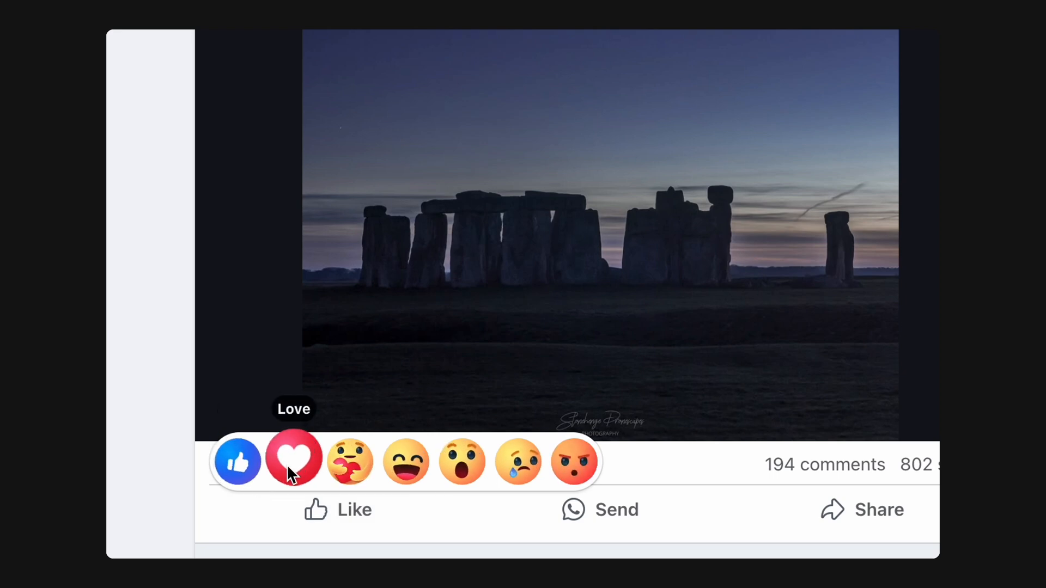
mouse_move(405, 460)
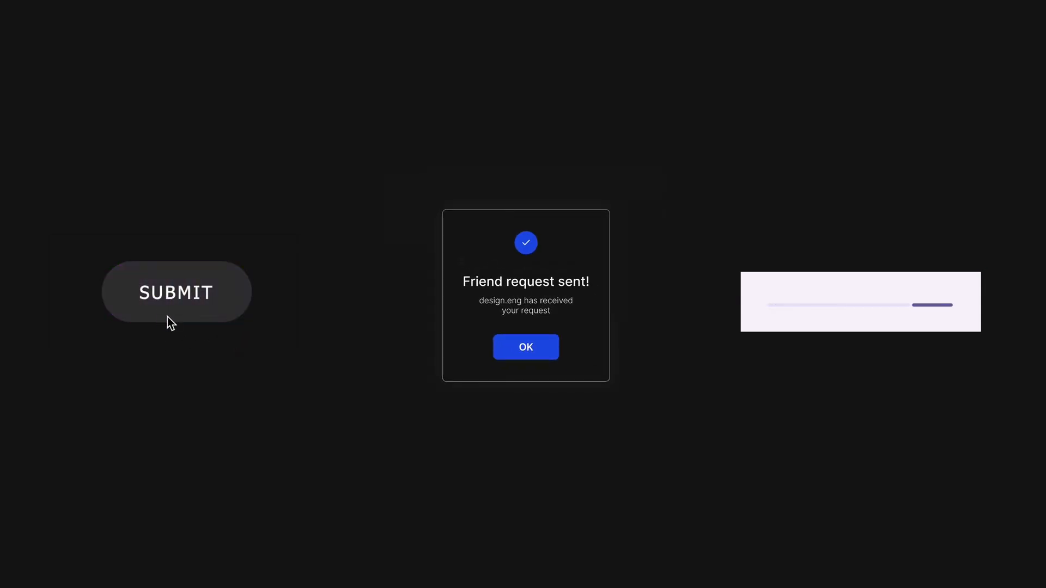
Submit the form to trigger the SUBMIT button's gradient loading animation.
left_click(525, 346)
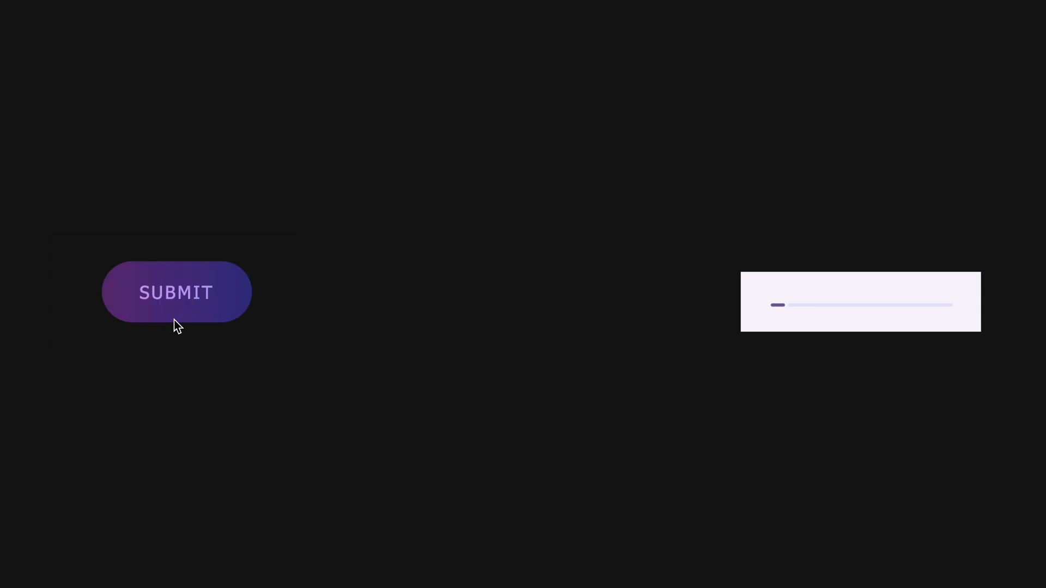
left_click(176, 292)
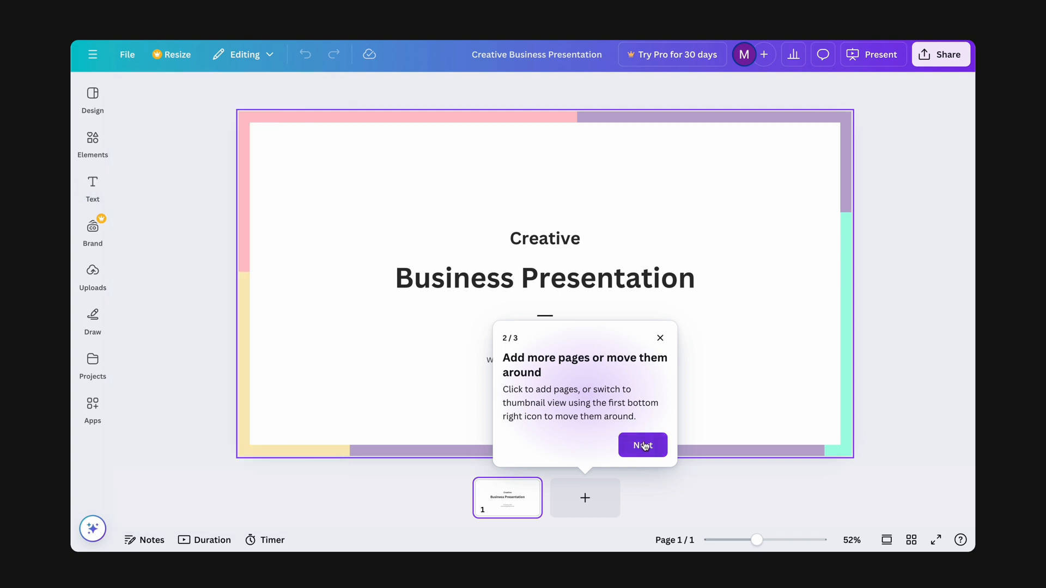
Advance past the 2/3 onboarding tip about adding and rearranging pages.
left_click(640, 444)
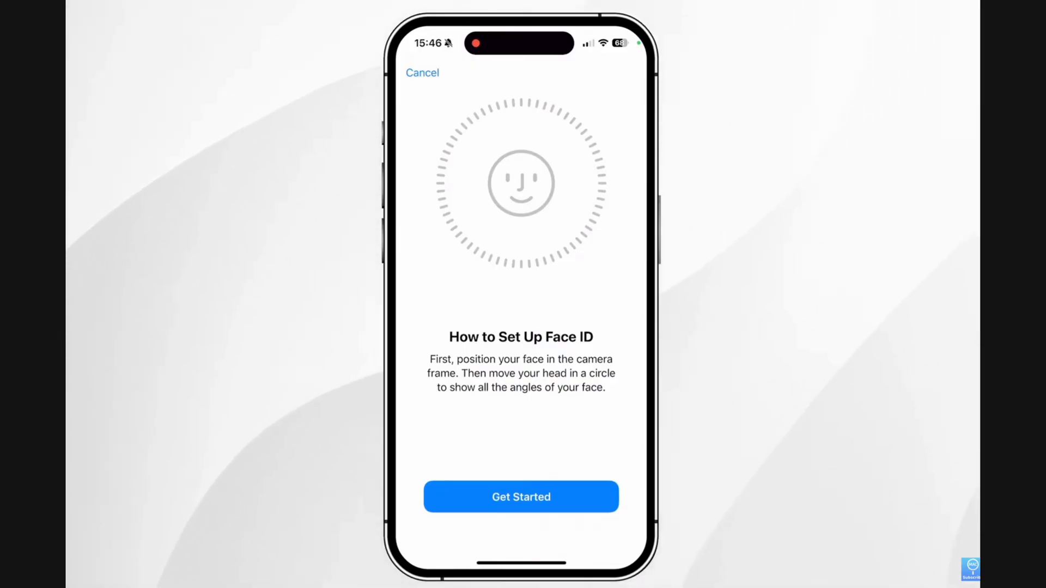
Begin the Face ID face scan from the setup screen via Get Started.
left_click(520, 497)
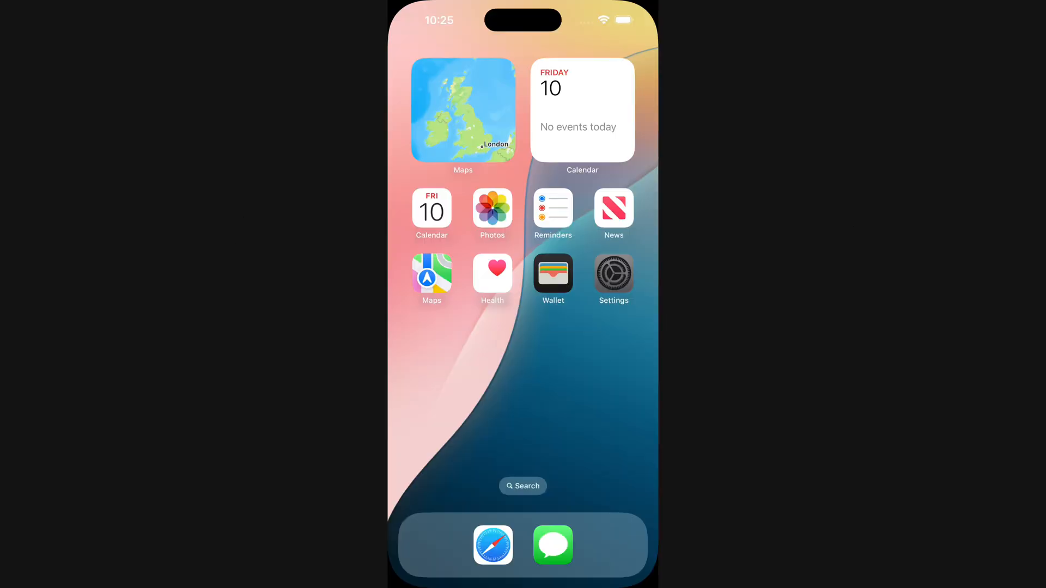
Navigate Settings > Accessibility > Motion to reach the motion options page.
left_click(613, 273)
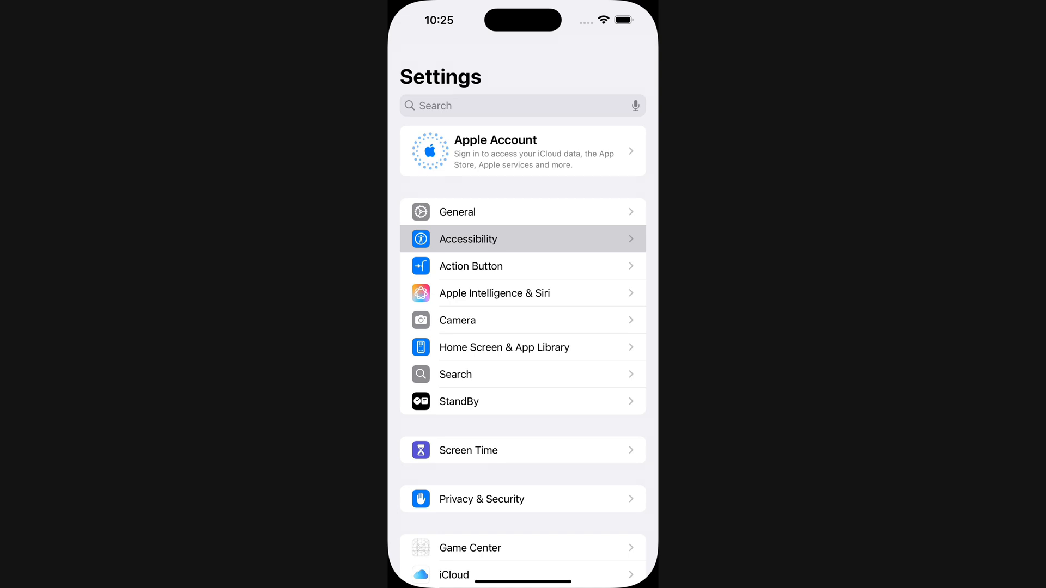
left_click(467, 238)
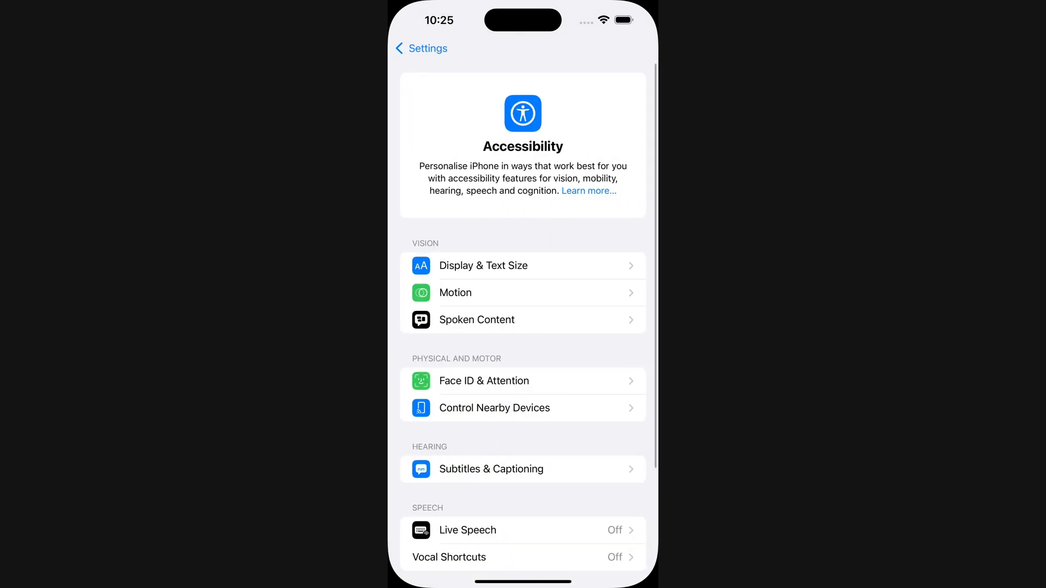
left_click(456, 292)
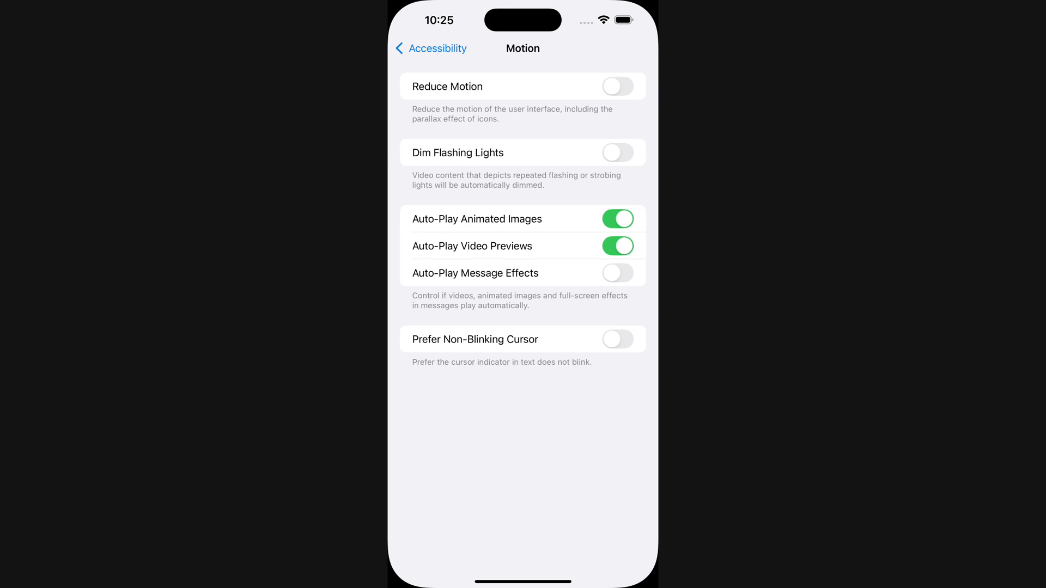
left_click(616, 86)
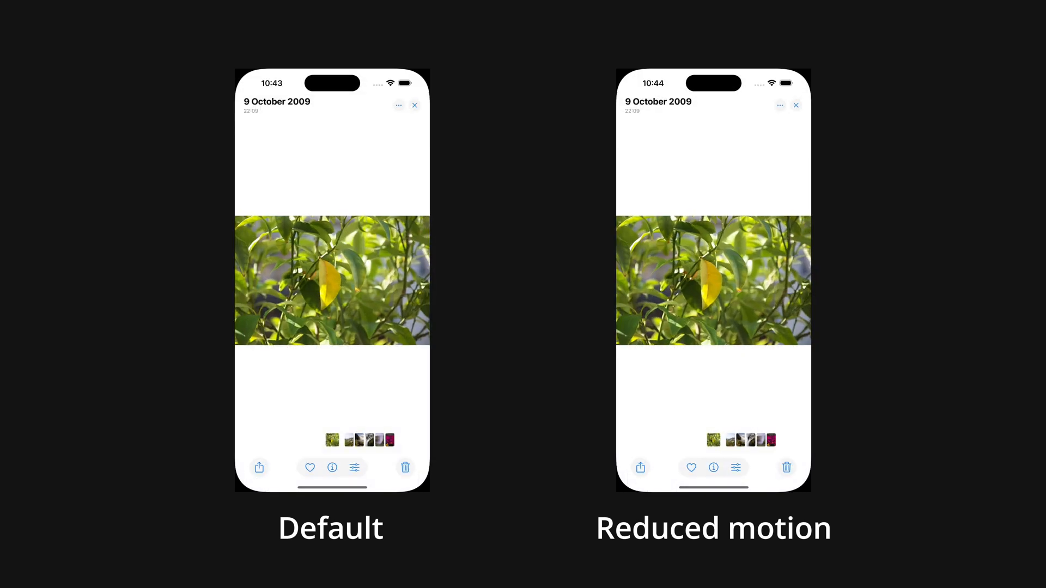
Play the Default vs Reduced motion photo viewer clips on the comparison slide.
left_click(332, 468)
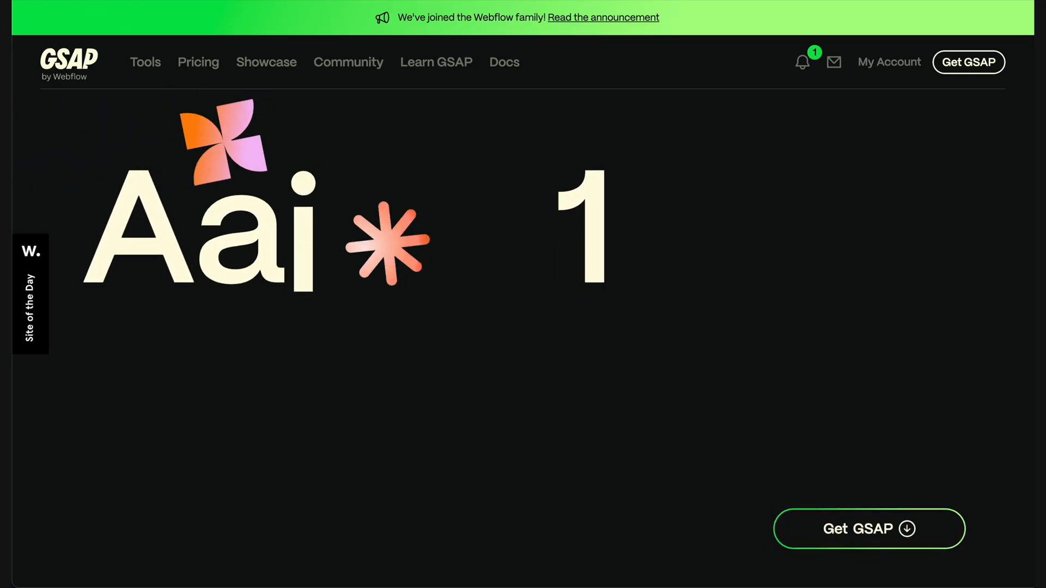
Scroll through the GSAP homepage's animated hero lettering and shapes.
scroll("down", 3)
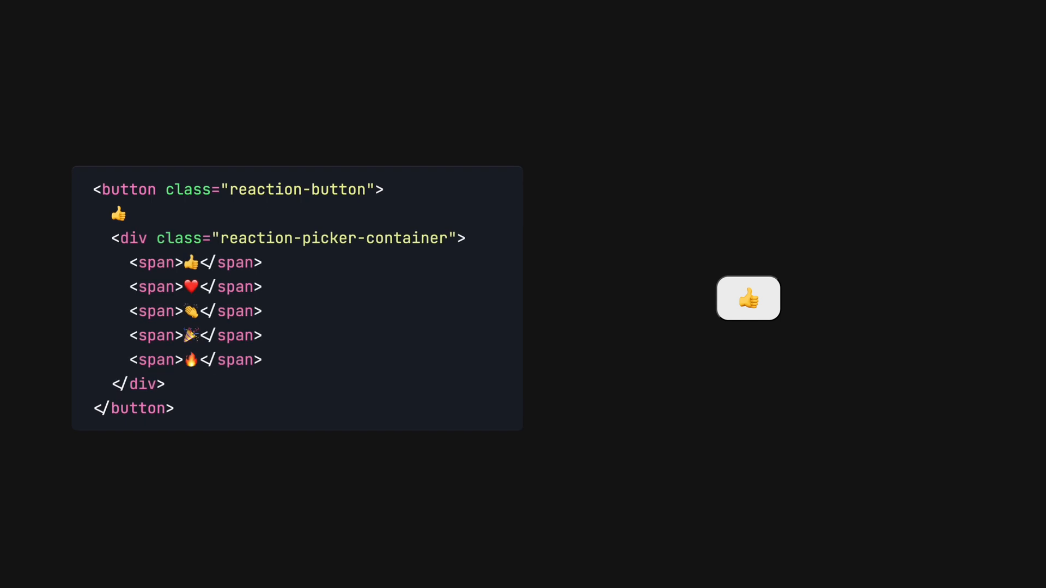
Show the button.reaction-button markup with its reaction-picker-container spans beside the live preview.
left_click(747, 299)
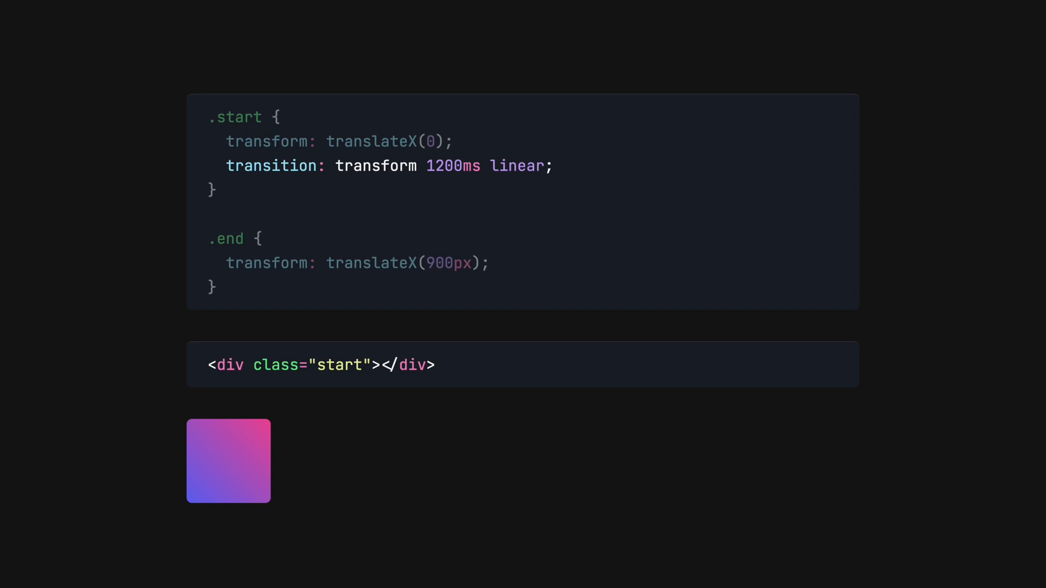
Replace the linear timing with cubic-bezier(0.4, 0, 0.2, 1) in the box's transition.
type("cubic-bezier(0.4, 0, 0.2, 1)")
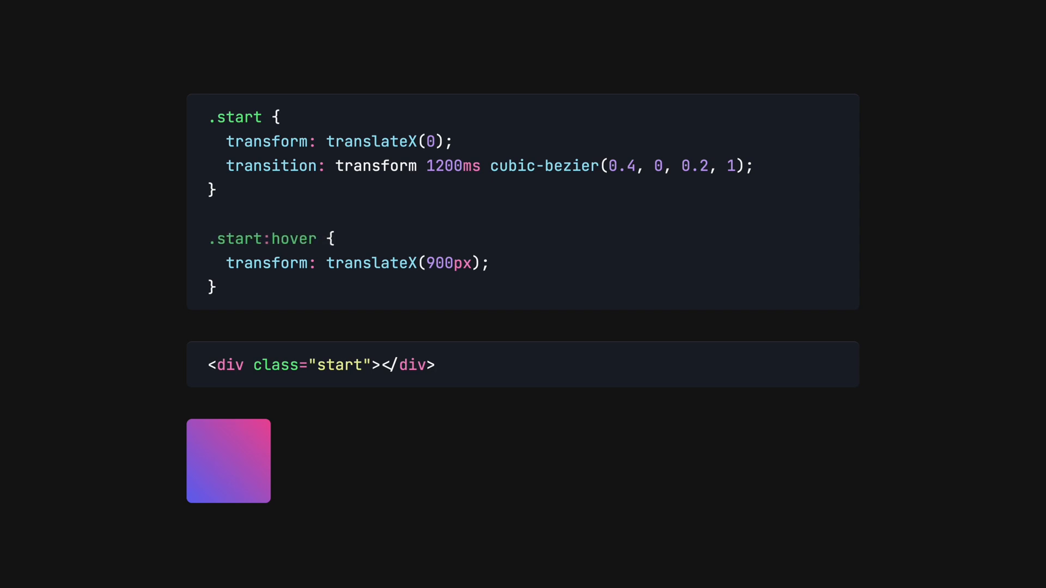
mouse_move(970, 128)
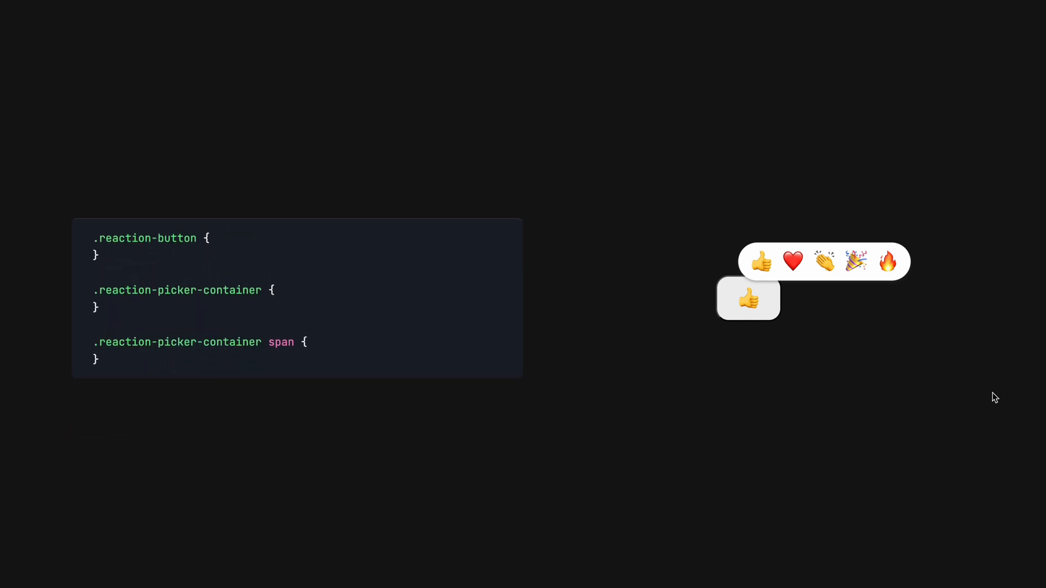
Add transform: translate(20px) and a 400ms ease-out transform transition to the picker spans.
type("transform: translate(20px);")
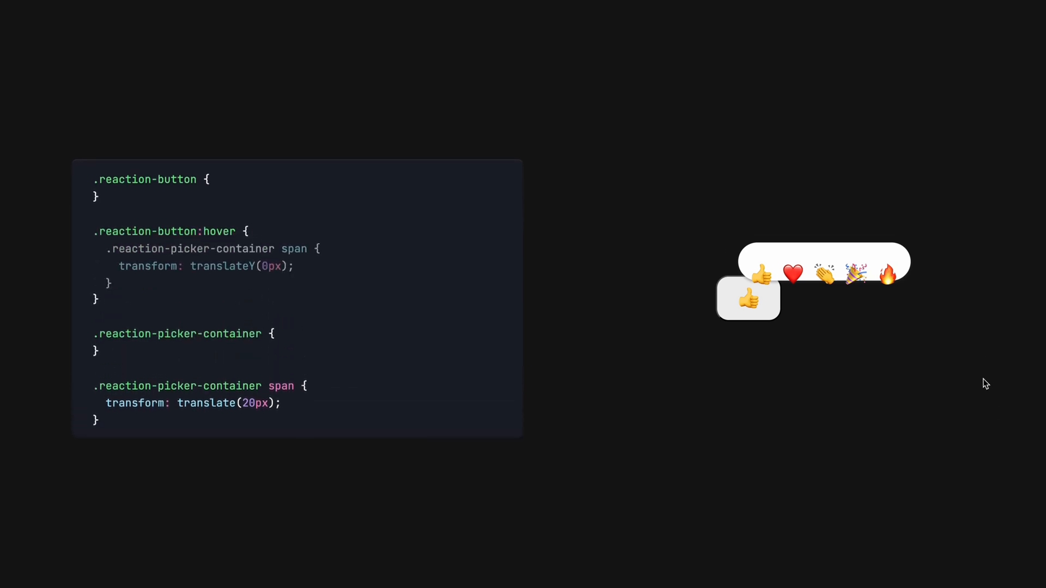
mouse_move(766, 311)
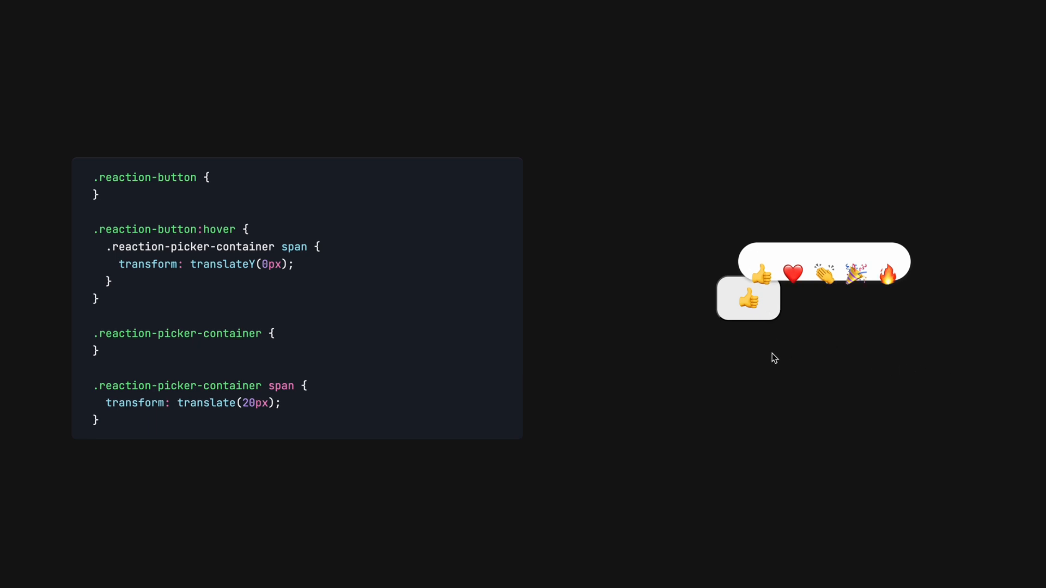
mouse_move(916, 347)
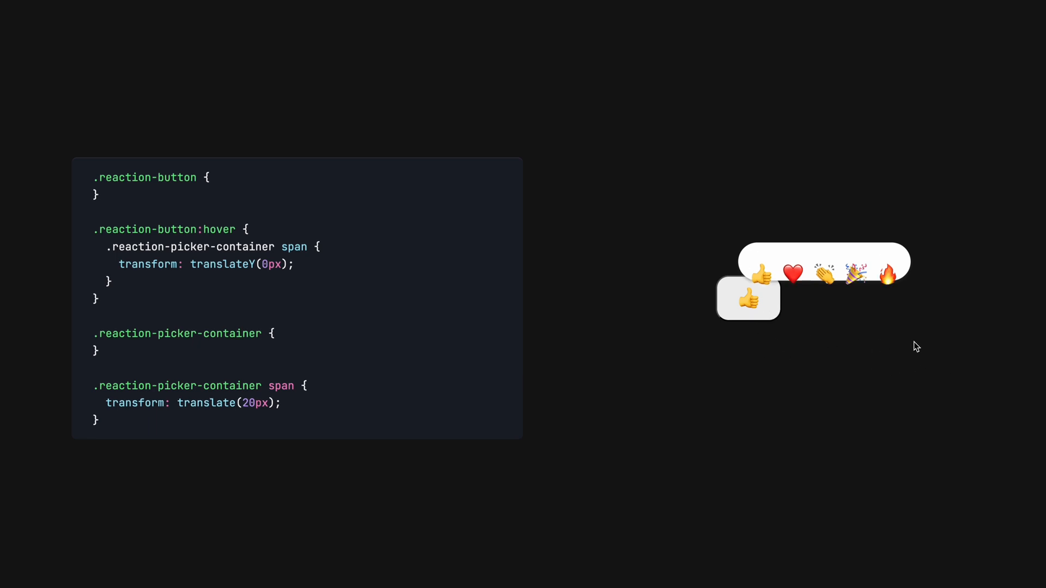
type("transition: transform 400ms ease-out;")
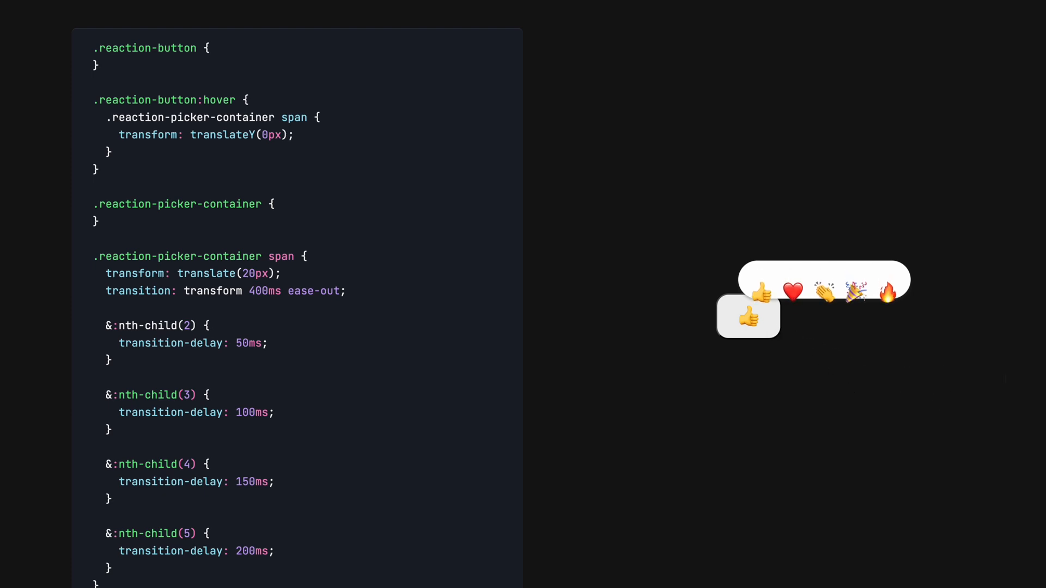
Set opacity: 0 on the picker container and spans so the picker starts hidden.
type("opacity: 0;")
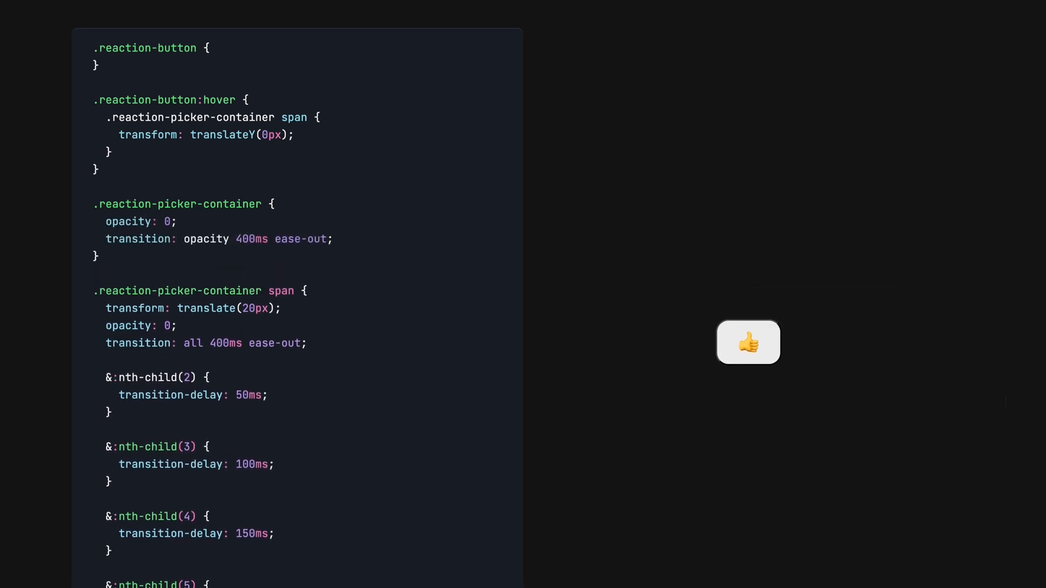
mouse_move(747, 343)
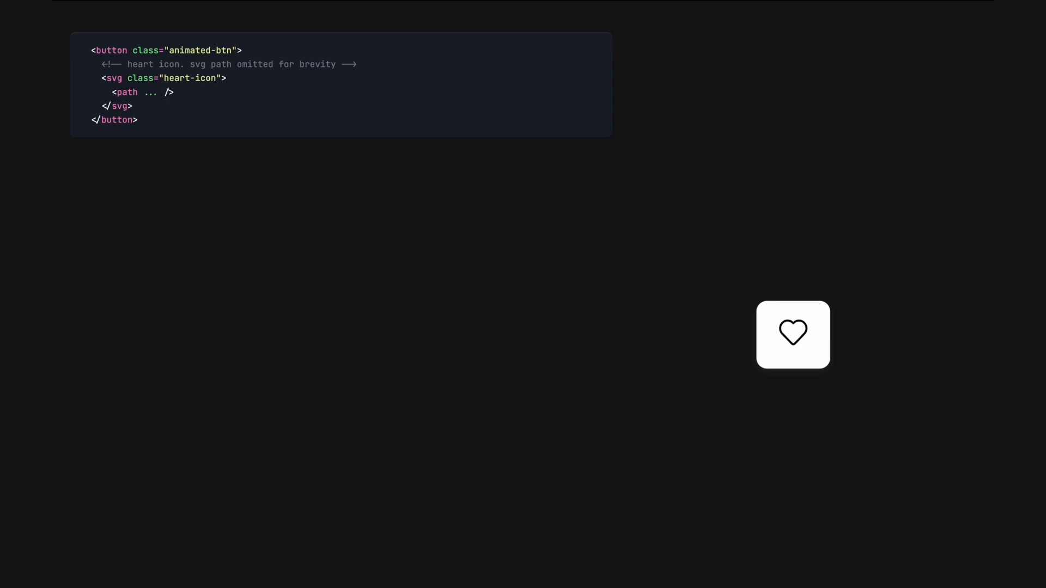
Write the .circle and .particle rules with scale(0), 0px sizes and nth-child rotate transforms.
left_click(792, 334)
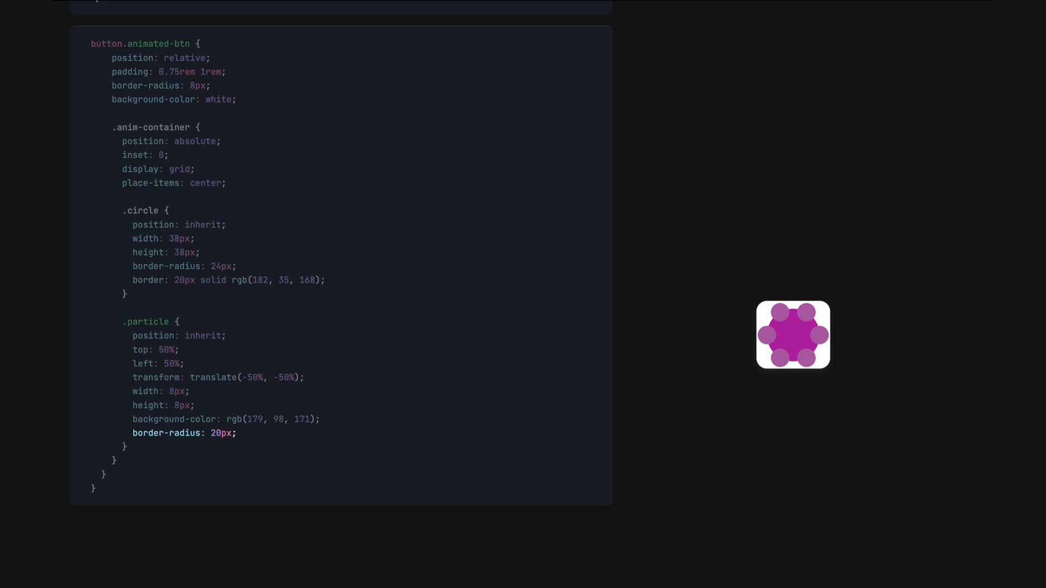
scroll("down", 3)
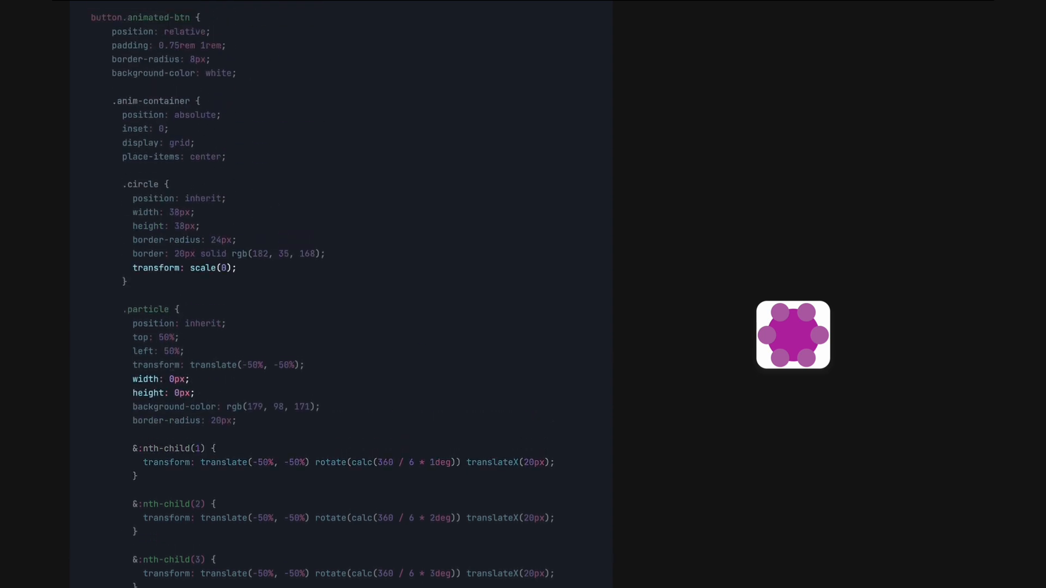
left_click(792, 335)
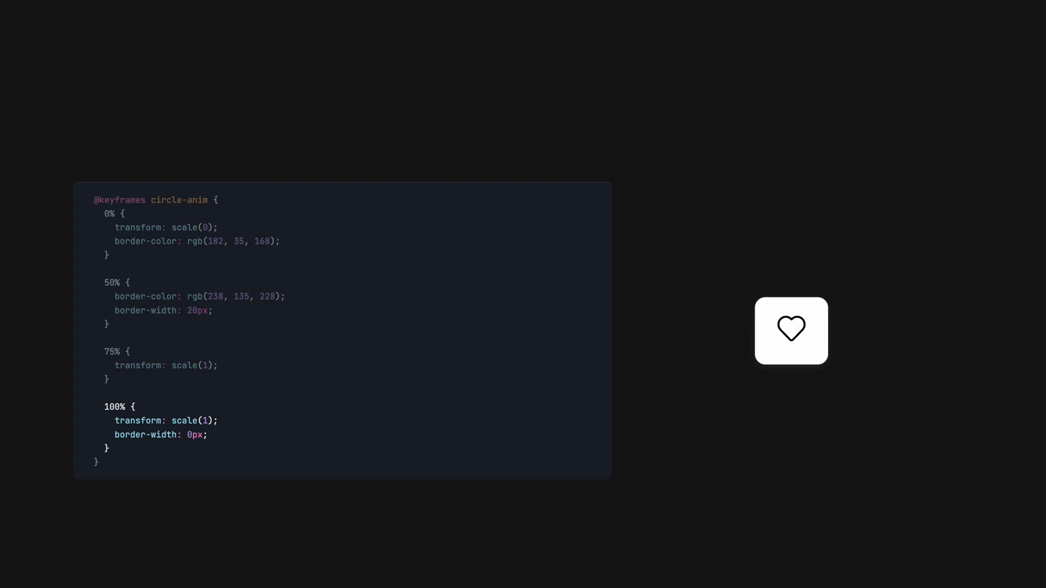
mouse_move(809, 355)
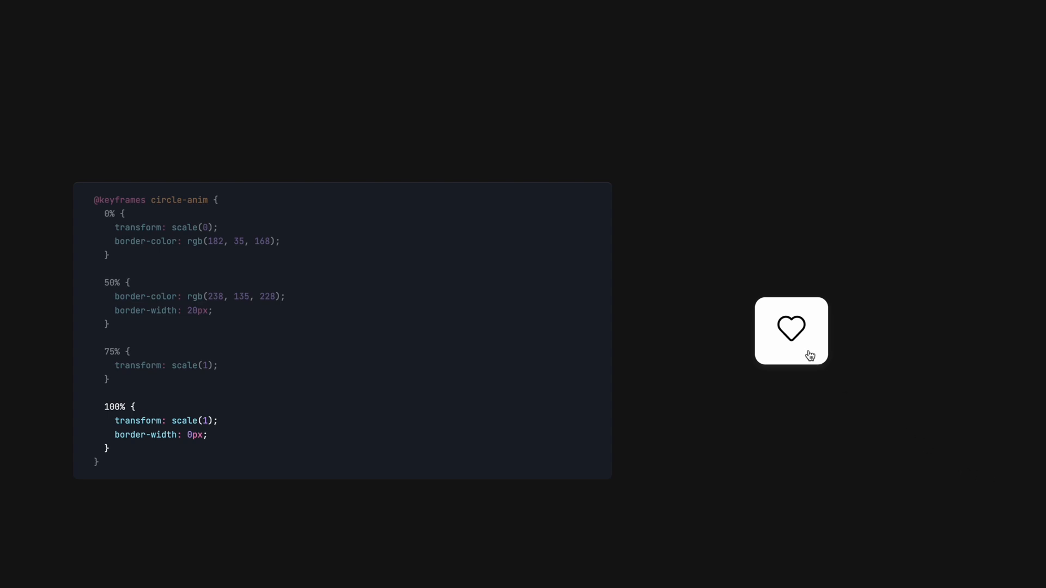
mouse_move(809, 358)
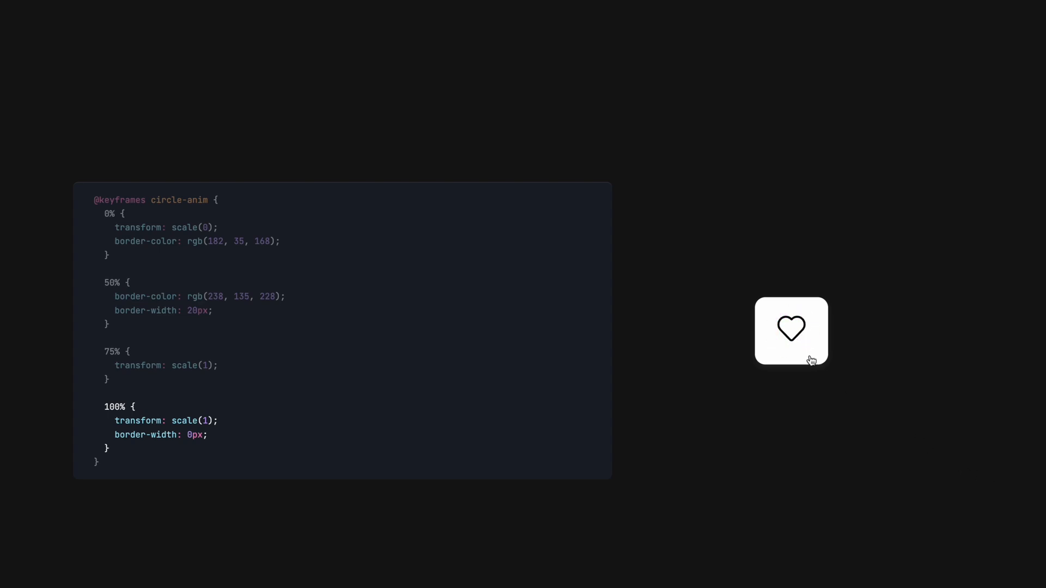